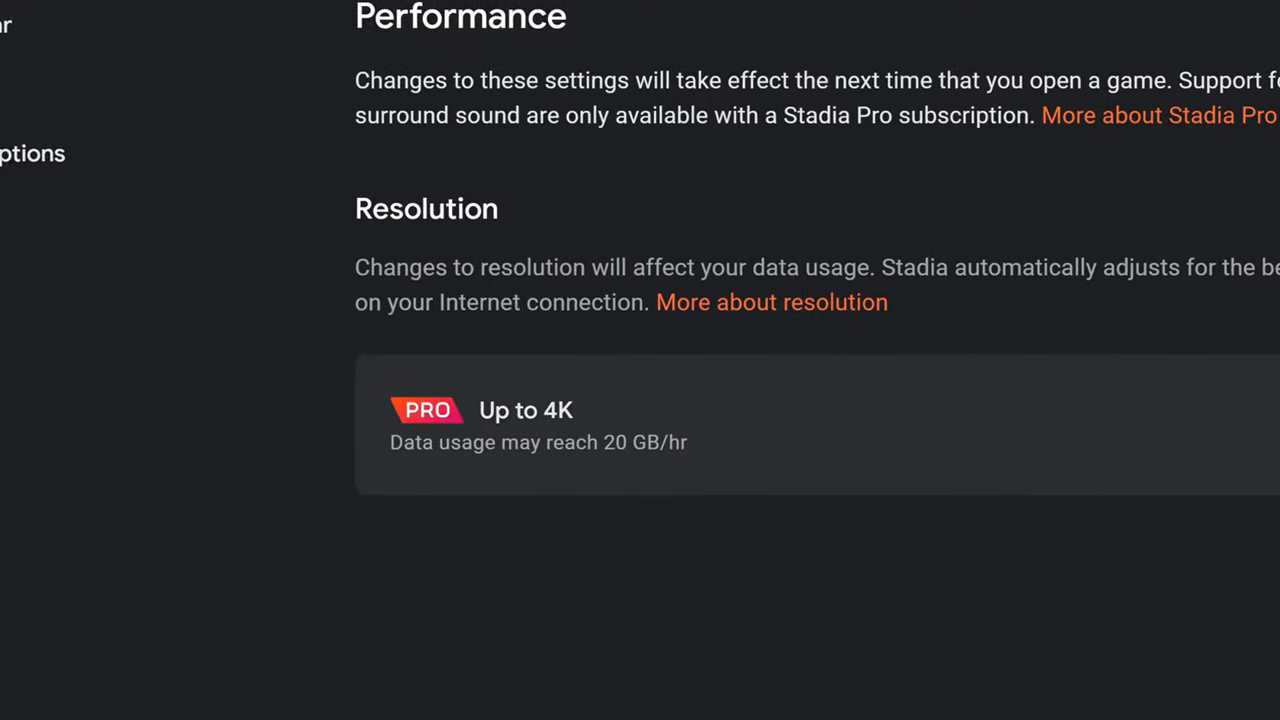
Scroll down and back up through the Stadia page
{"action": "scroll", "scroll_direction": "down", "scroll_amount": 3}
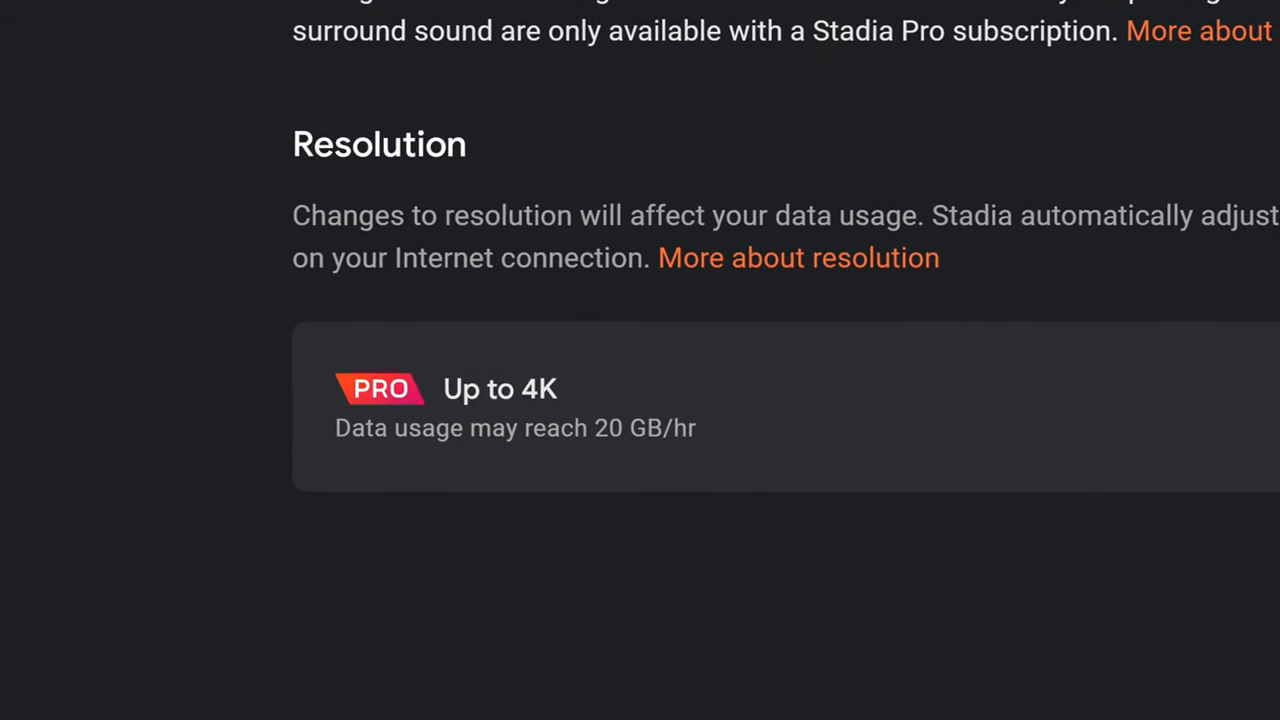
{"action": "scroll", "scroll_direction": "up", "scroll_amount": 3}
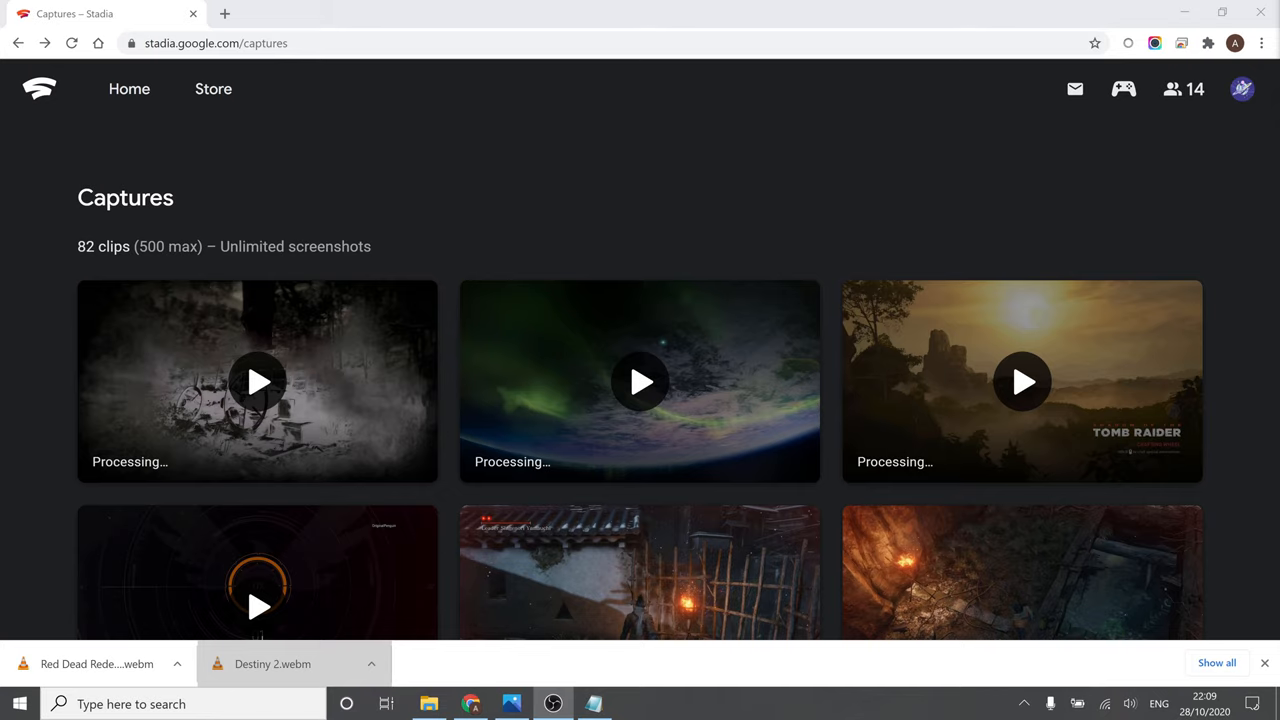
{"action": "left_click", "coordinate": [97, 663]}
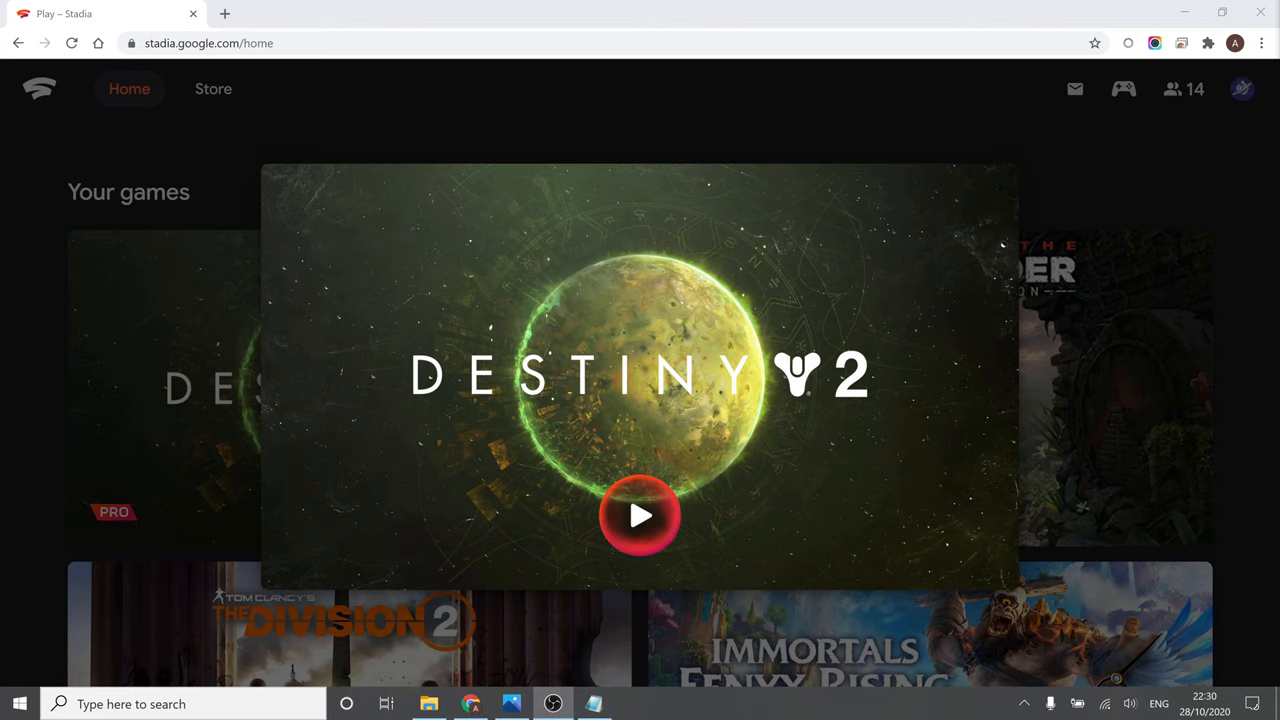
Launch Destiny 2 from its tile on the Stadia home page
{"action": "left_click", "coordinate": [640, 515]}
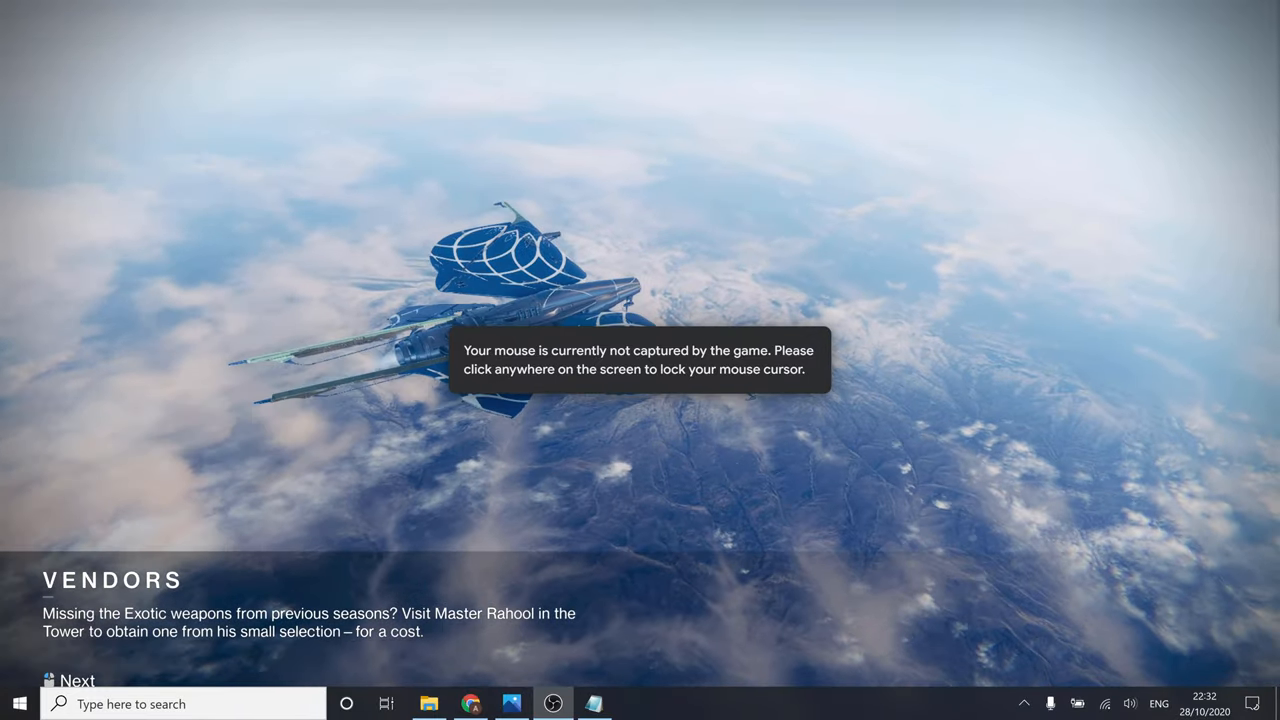
Click into the Destiny 2 stream so the game captures the mouse
{"action": "left_click", "coordinate": [70, 681]}
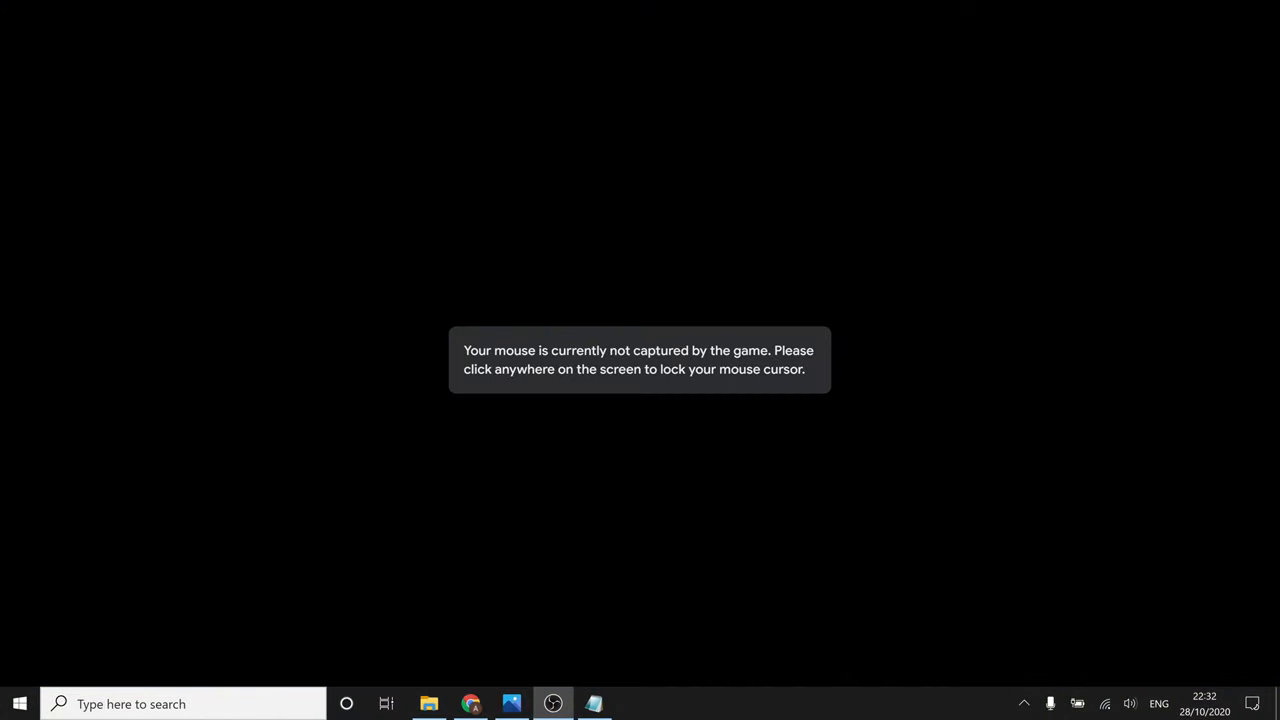
{"action": "left_click", "coordinate": [640, 360]}
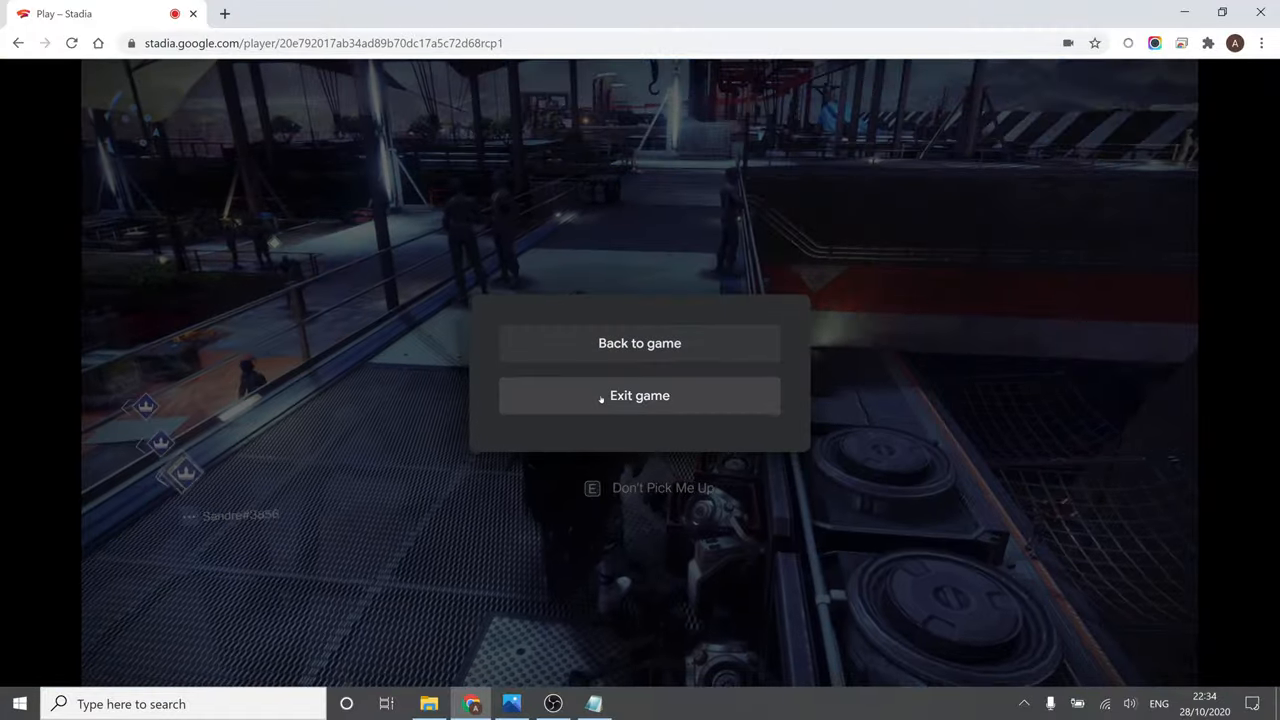
Exit Destiny 2, then select and right-click the Destiny 2 (1).jpg screenshot
{"action": "left_click", "coordinate": [639, 395]}
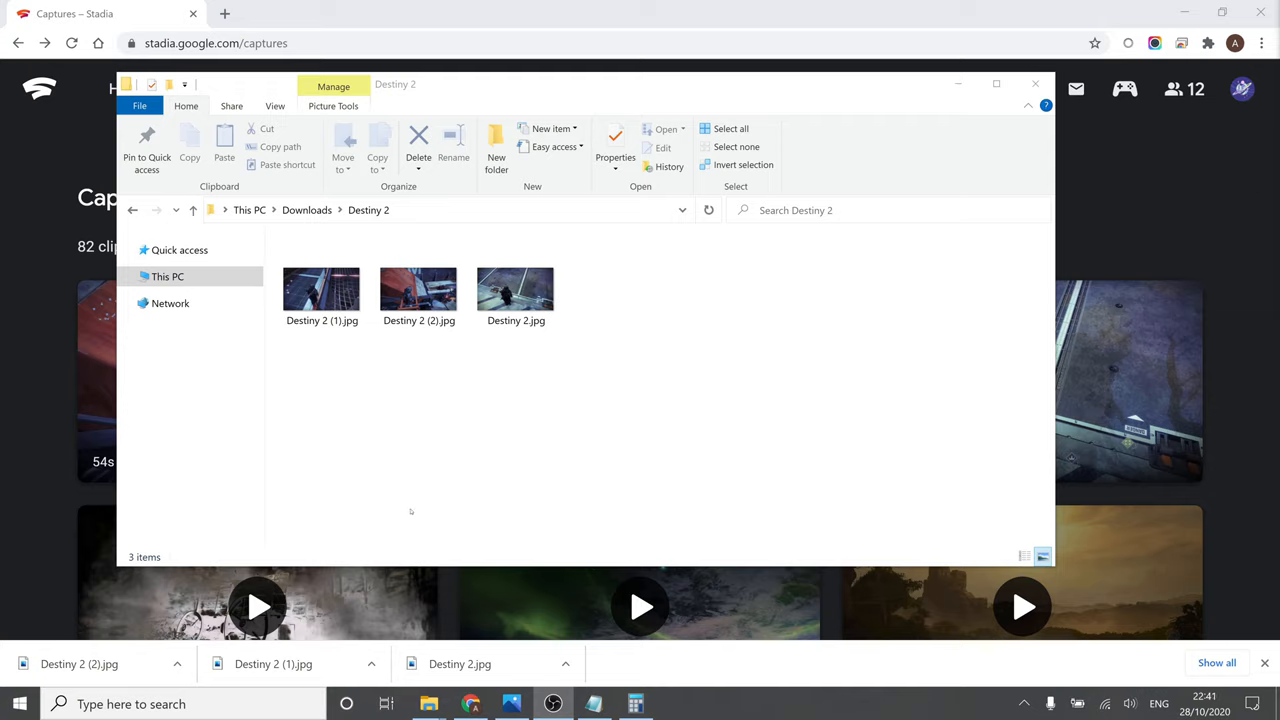
{"action": "left_click", "coordinate": [322, 290]}
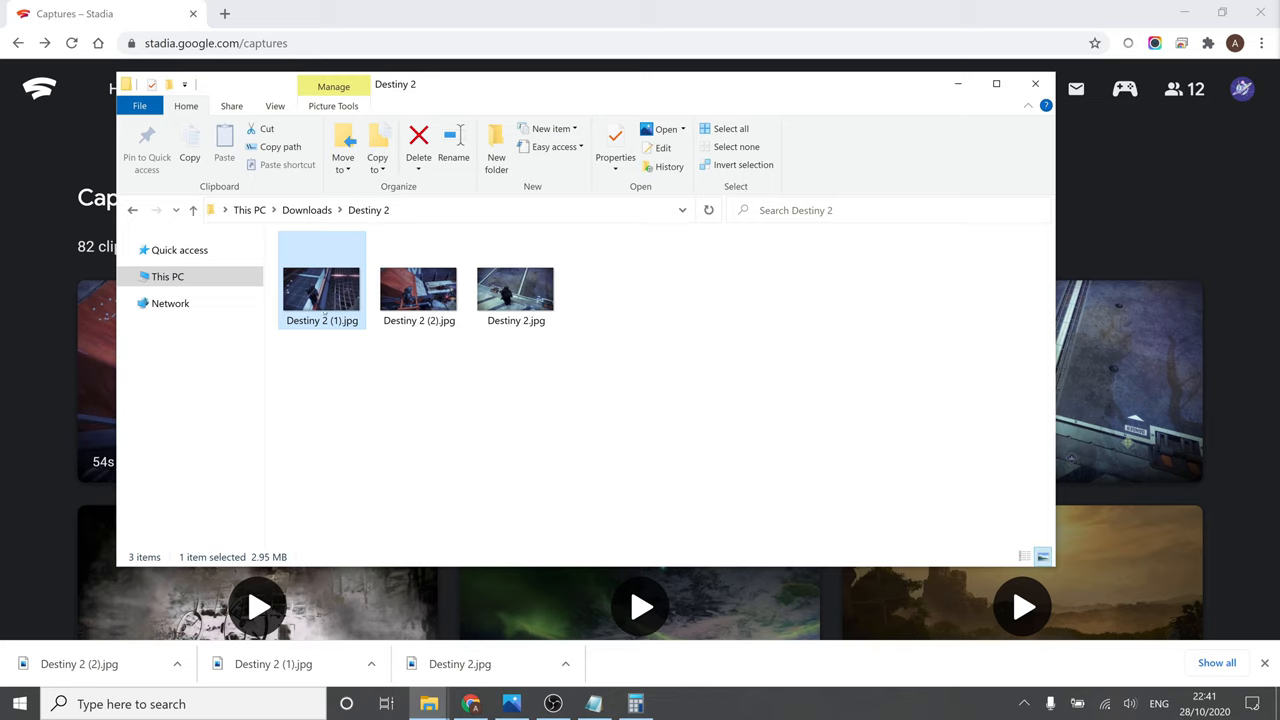
{"action": "right_click", "coordinate": [321, 285]}
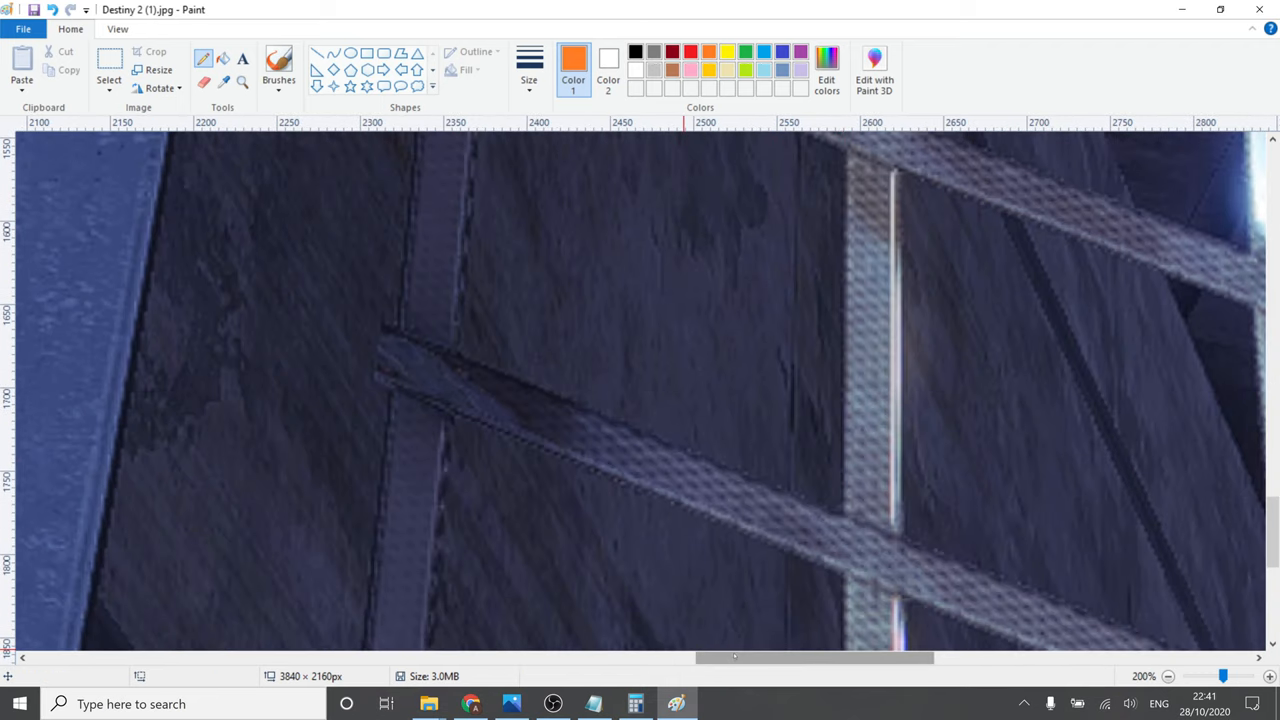
Scroll left and down around the zoomed-in 3840×2160 screenshot in Paint
{"action": "scroll", "scroll_direction": "left", "scroll_amount": 3}
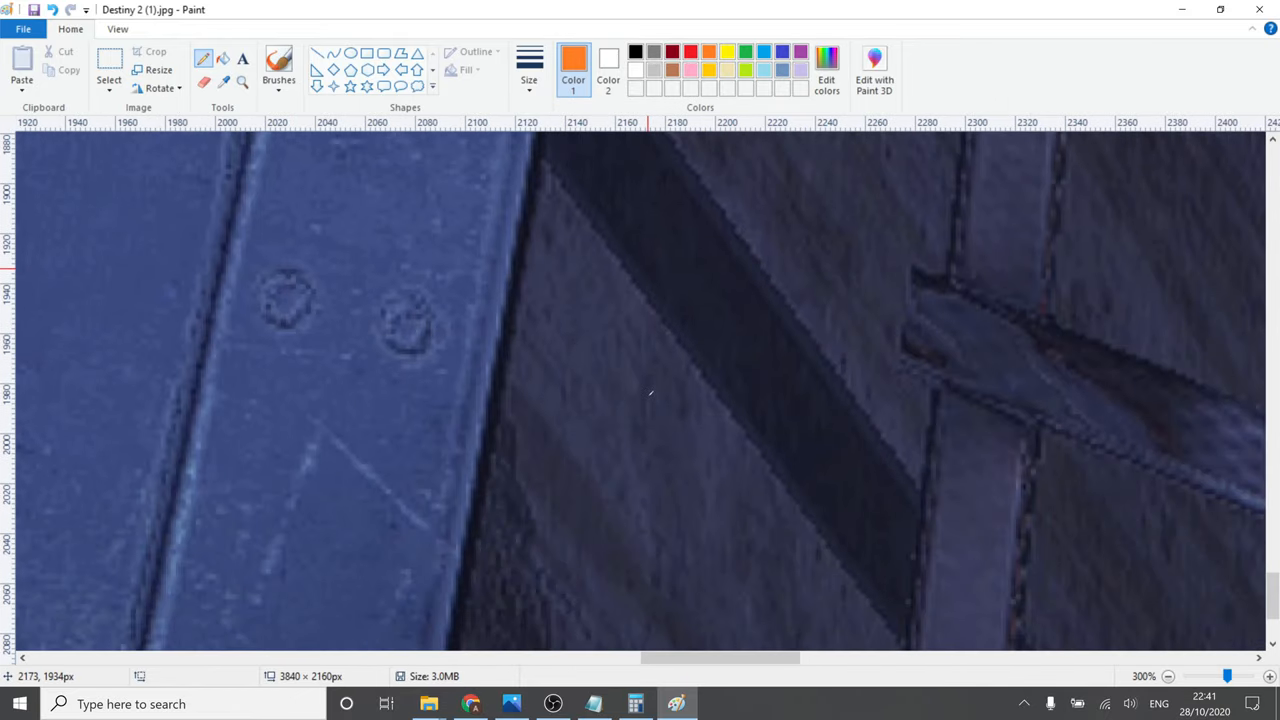
{"action": "scroll", "scroll_direction": "down", "scroll_amount": 3}
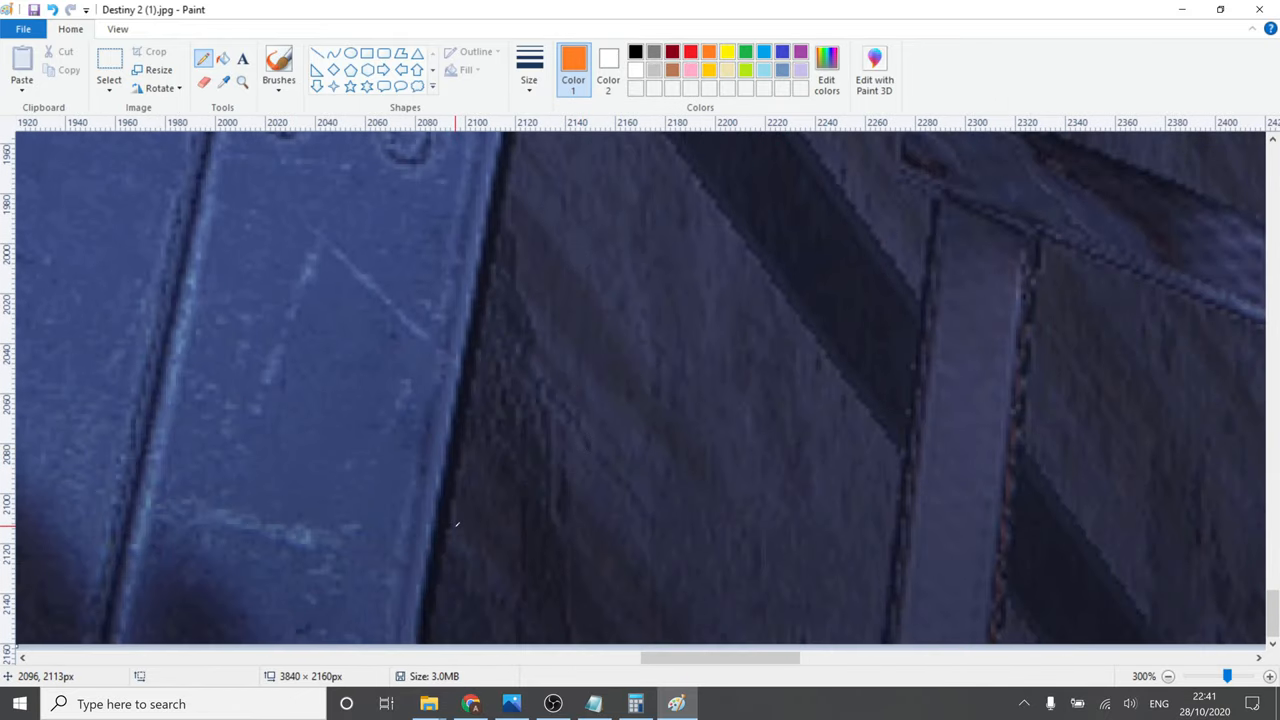
{"action": "mouse_move", "coordinate": [490, 223]}
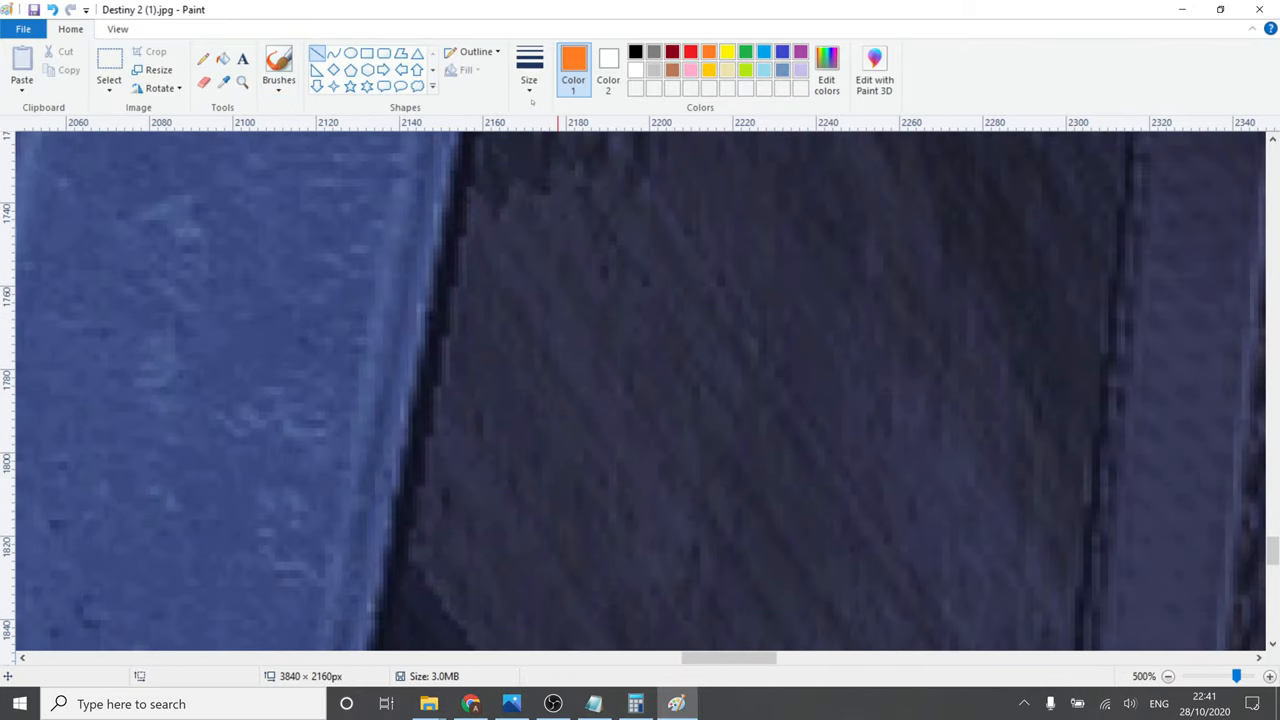
Draw yellow horizontal and vertical lines along the beam's jagged edge
{"action": "left_click", "coordinate": [727, 51]}
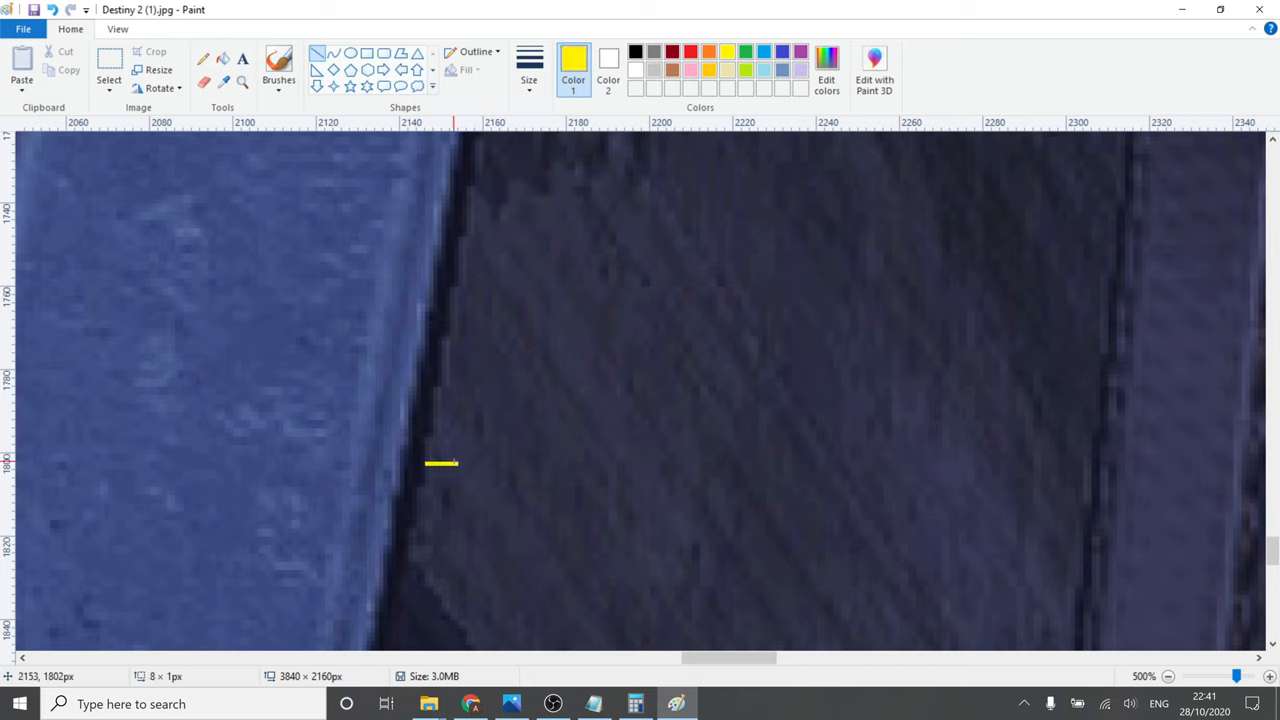
{"action": "left_click_drag", "start_coordinate": [425, 462], "coordinate": [535, 462]}
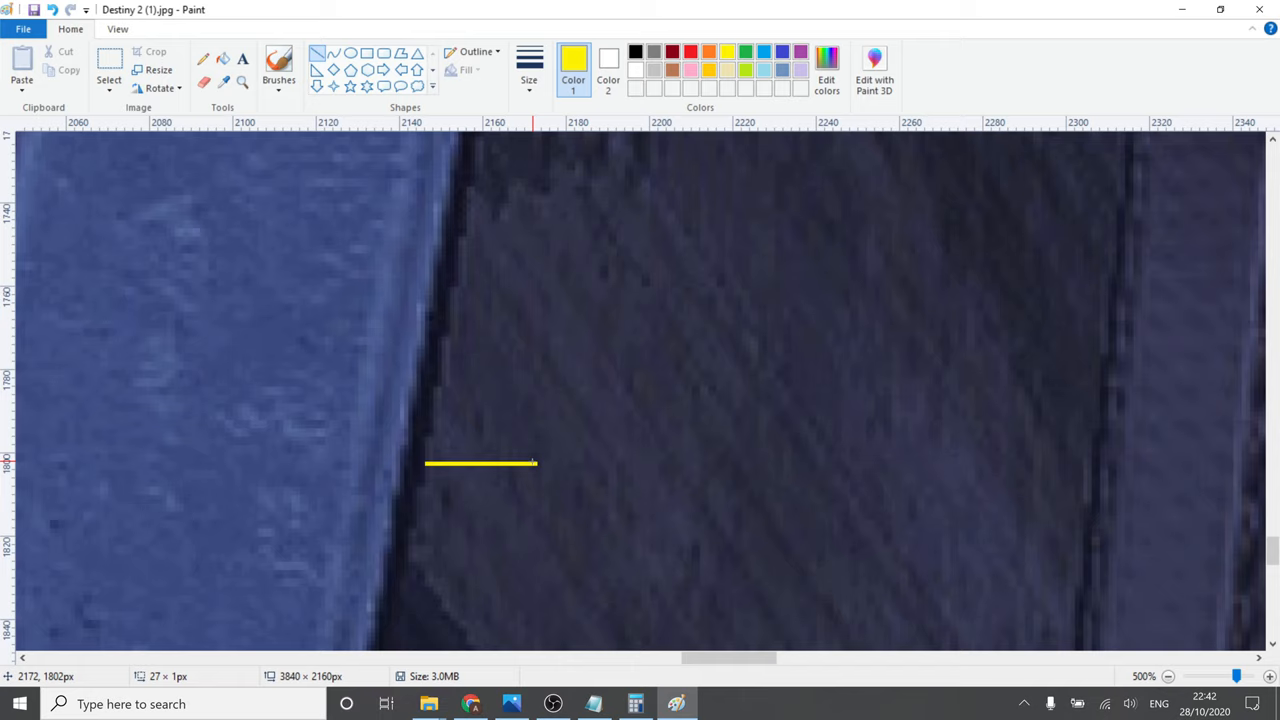
{"action": "left_click_drag", "start_coordinate": [533, 463], "coordinate": [545, 463]}
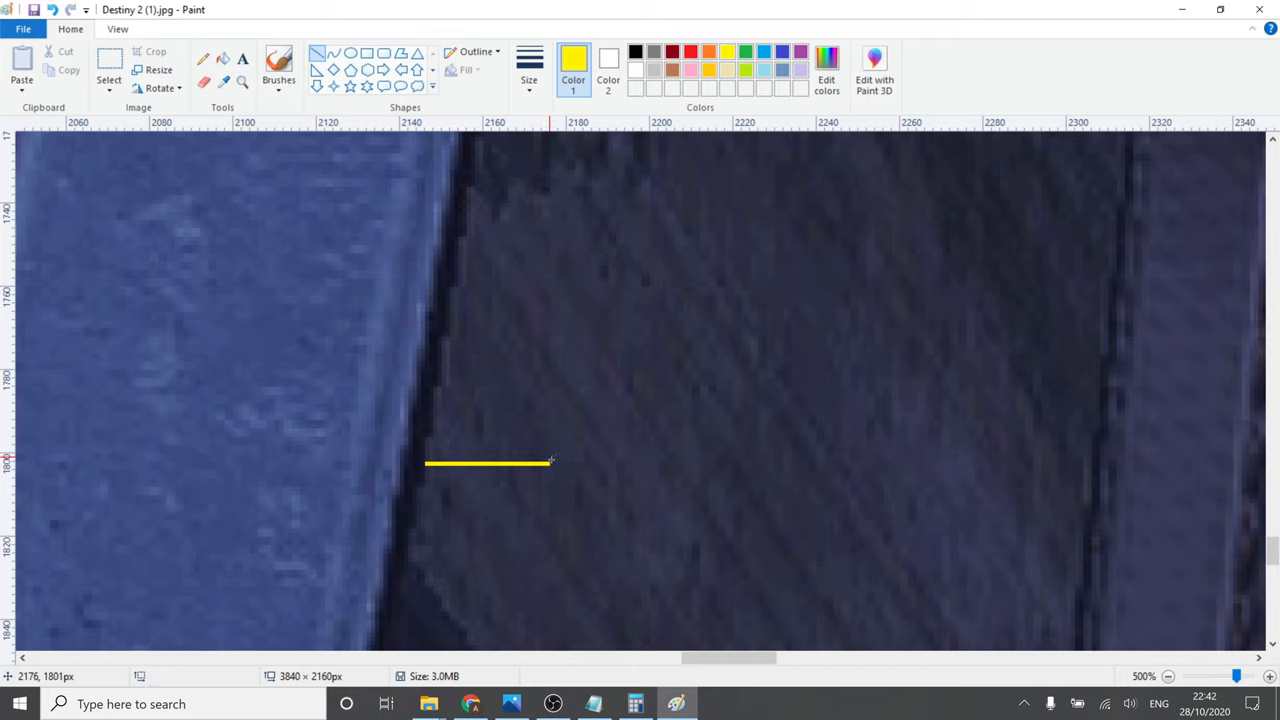
{"action": "left_click_drag", "start_coordinate": [553, 462], "coordinate": [553, 433]}
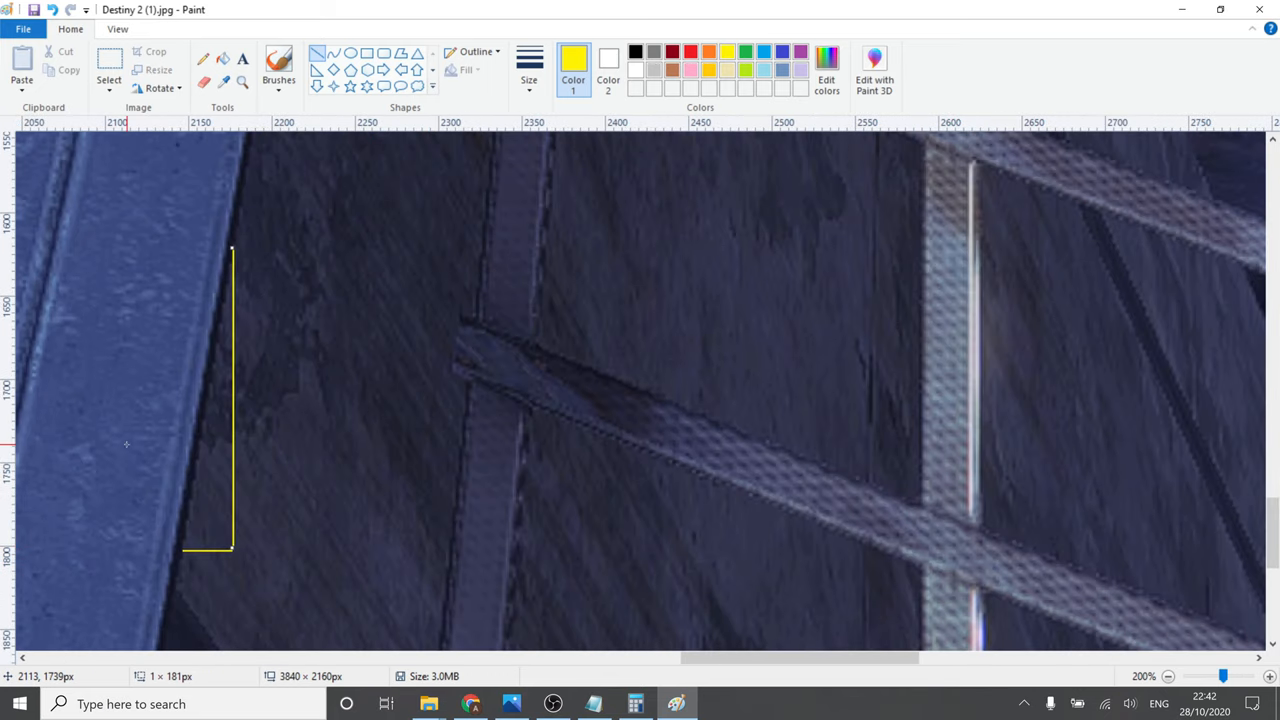
{"action": "mouse_move", "coordinate": [344, 423]}
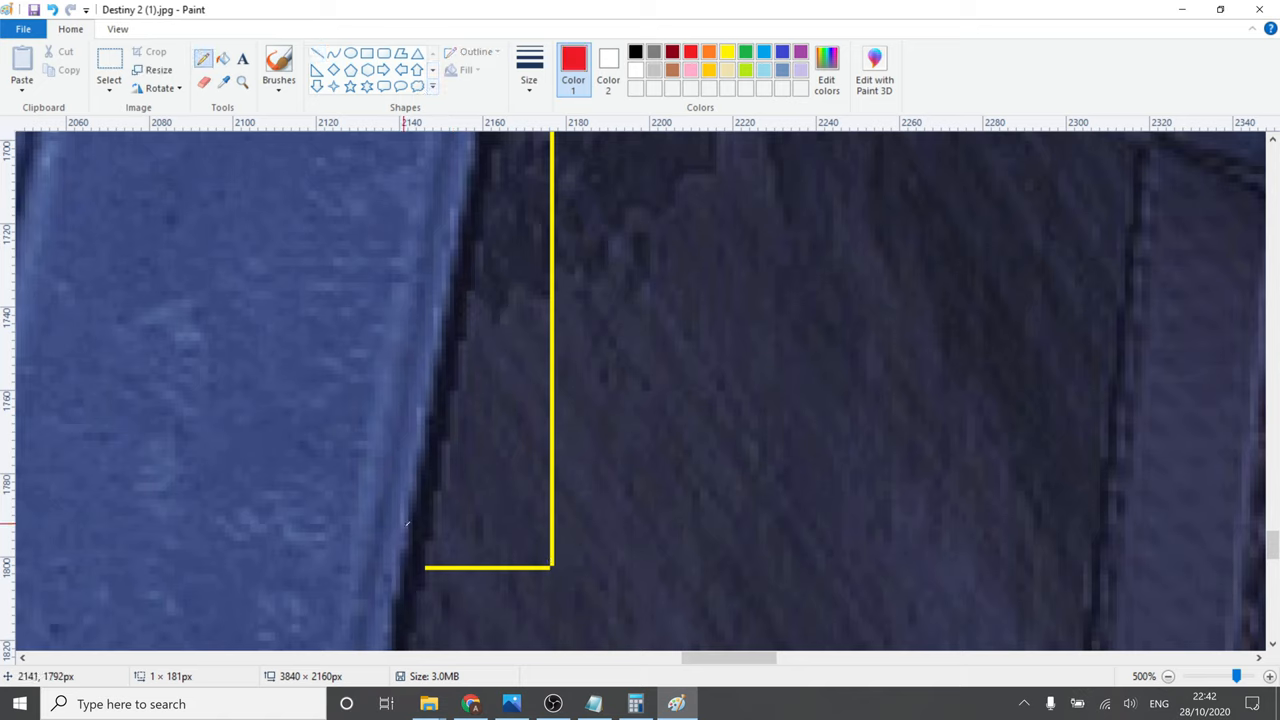
Draw a red tick marking a step of the jagged beam edge
{"action": "left_click_drag", "start_coordinate": [445, 368], "coordinate": [405, 525]}
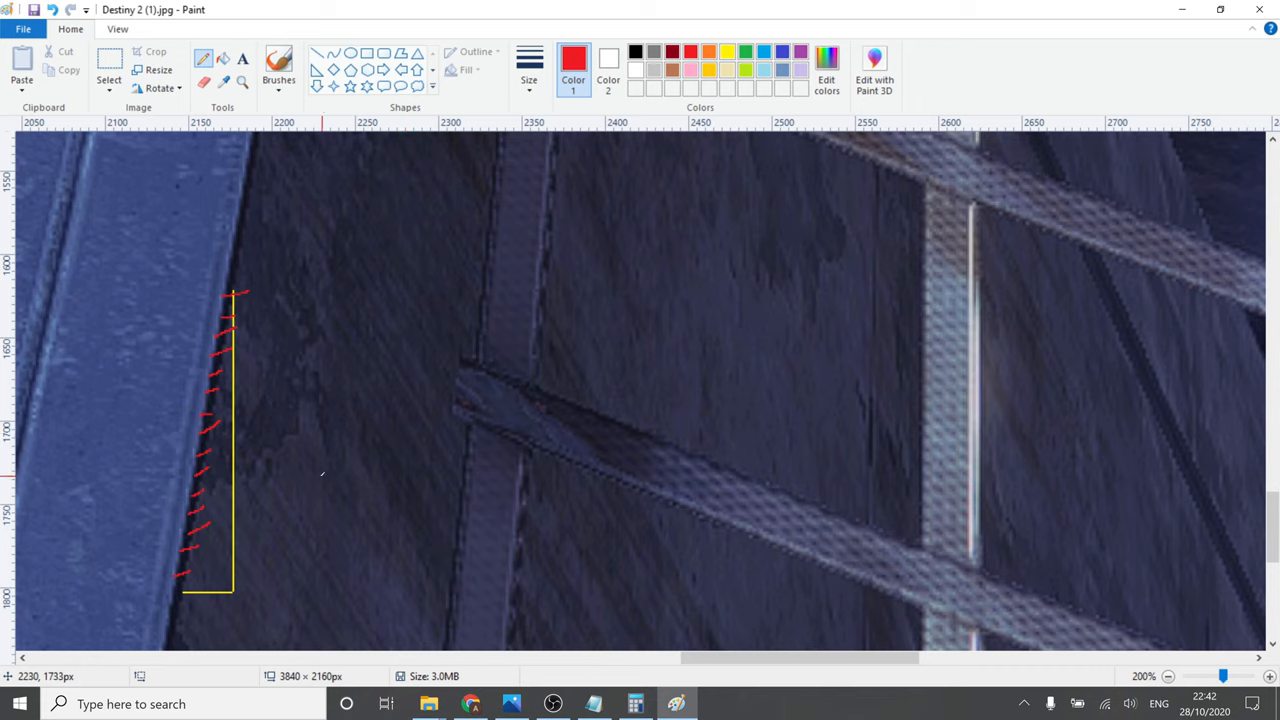
{"action": "mouse_move", "coordinate": [646, 554]}
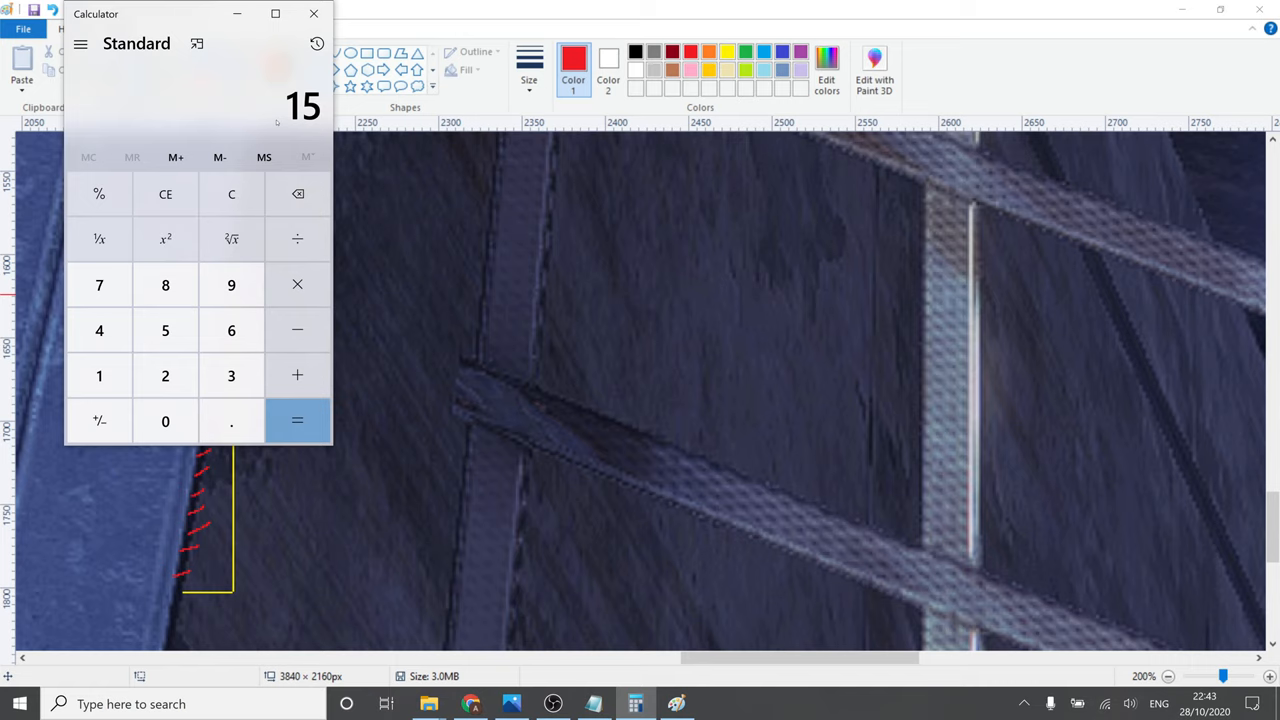
Calculate 0.5 × 2160 in Calculator to get 1,080
{"action": "left_click", "coordinate": [297, 420]}
{"action": "type", "text": "0.5"}
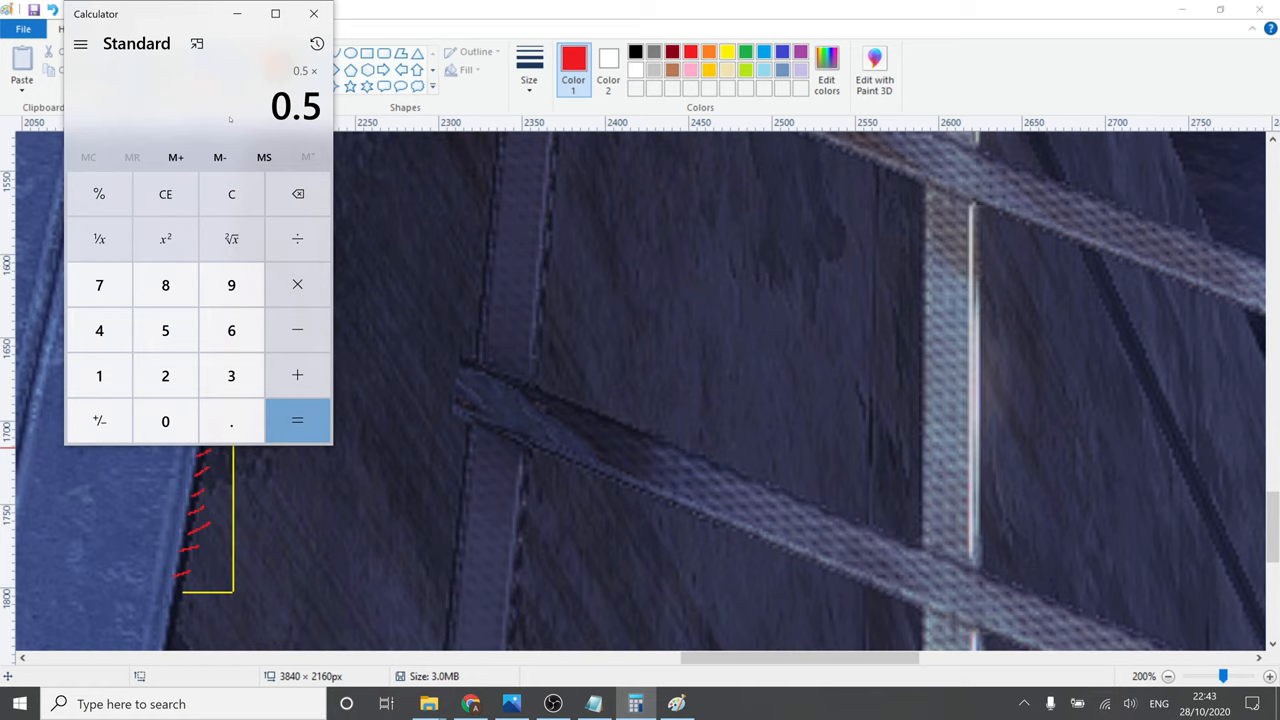
{"action": "mouse_move", "coordinate": [231, 193]}
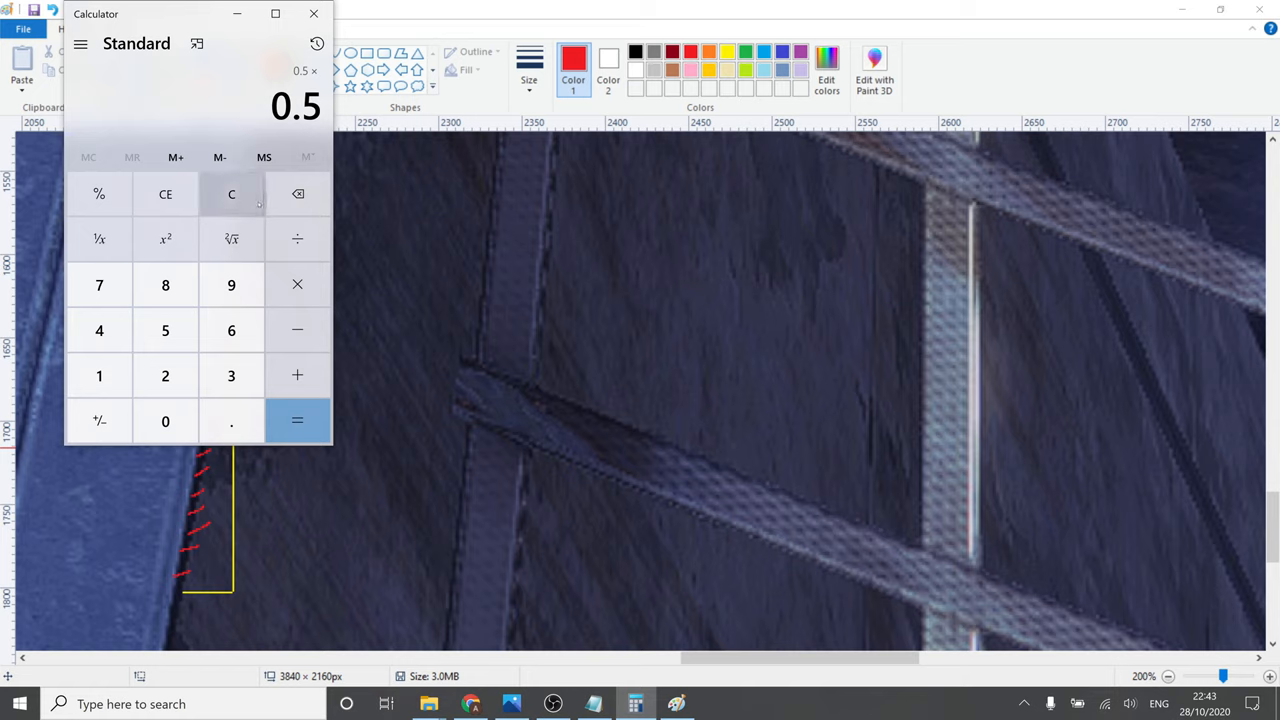
{"action": "left_click", "coordinate": [165, 375]}
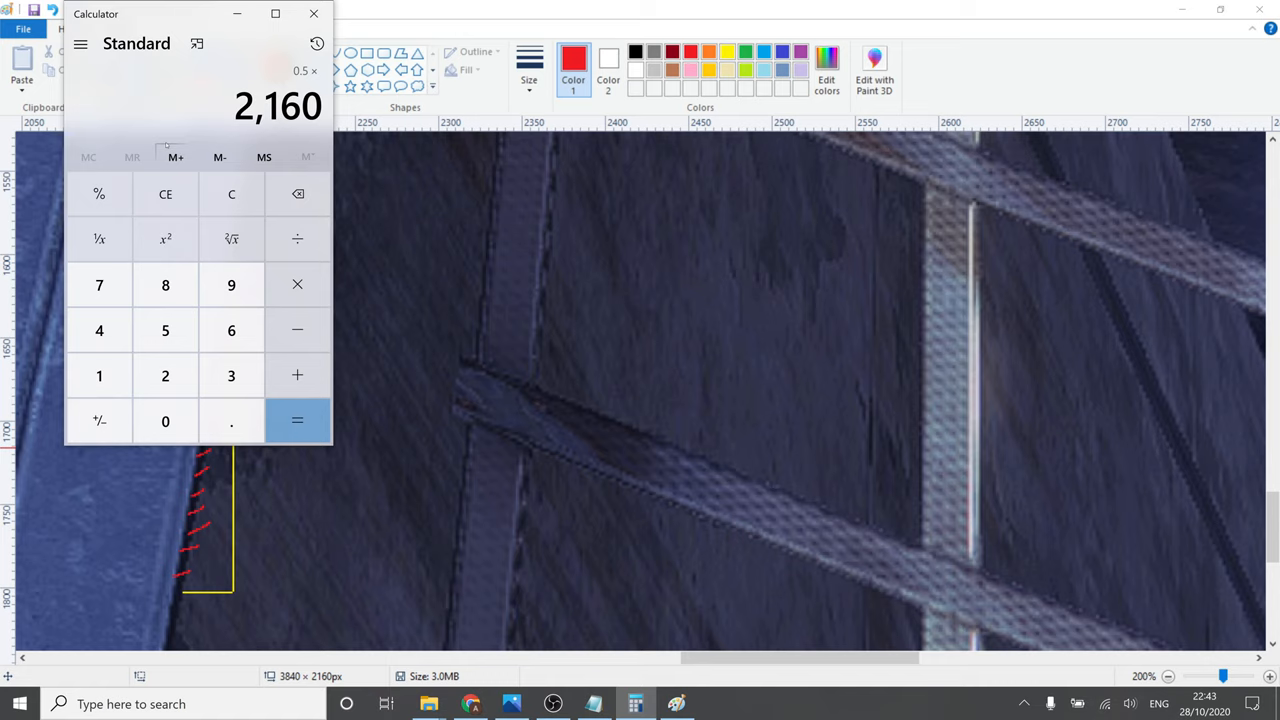
{"action": "left_click", "coordinate": [297, 420]}
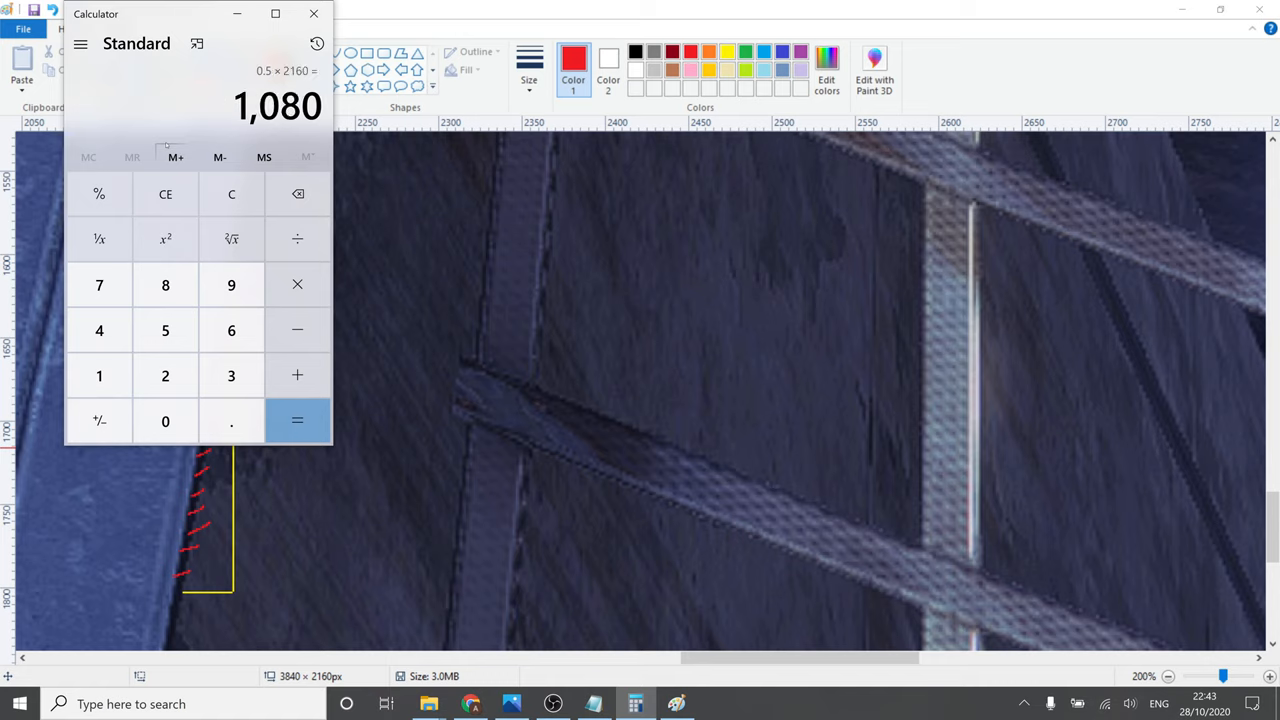